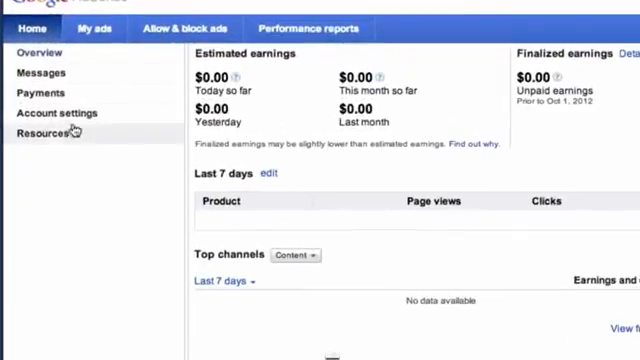
Step: Go to the AdSense Account settings page from the left sidebar
click(56, 113)
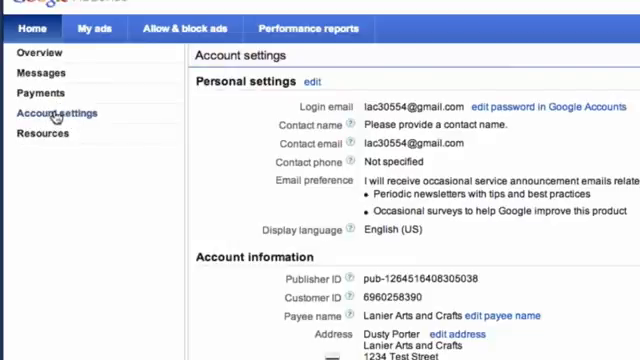
mouse_move(110, 197)
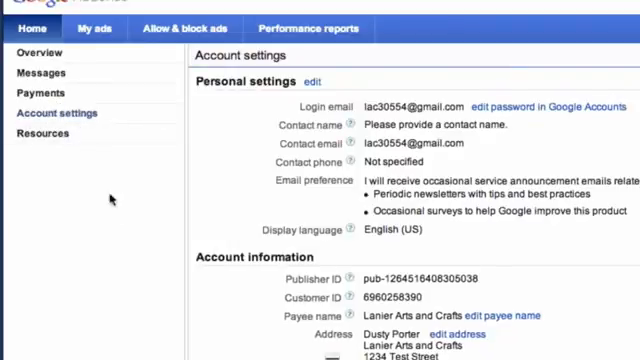
Step: Scroll down the account settings page to the Payment settings section
scroll(down, 3)
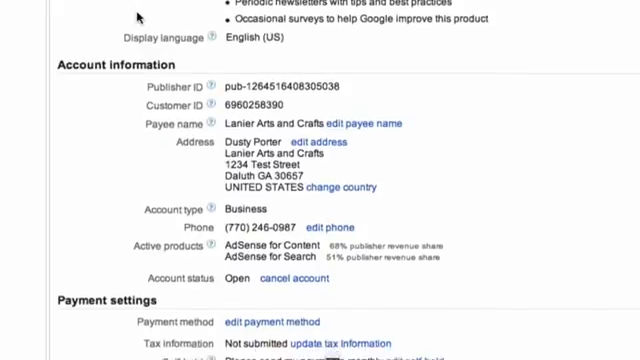
scroll(down, 3)
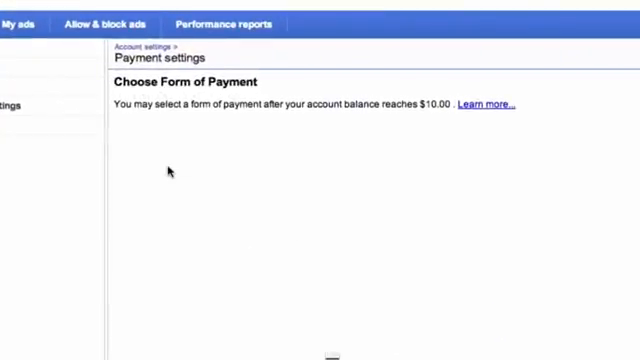
mouse_move(293, 115)
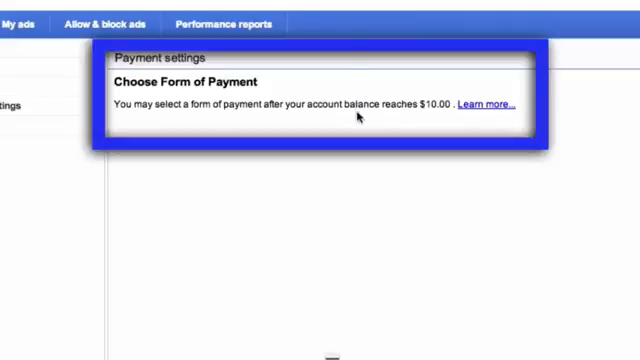
mouse_move(311, 161)
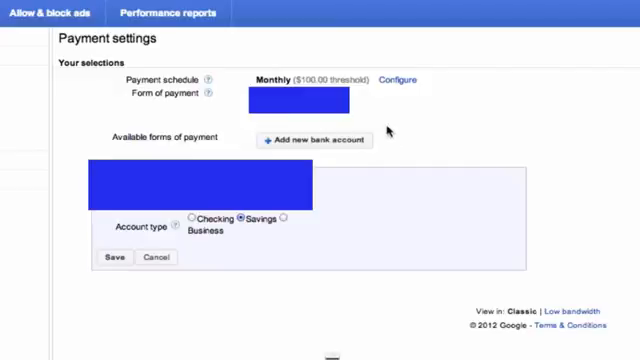
Step: Start adding a new bank account from Your selections in Payment settings
click(314, 140)
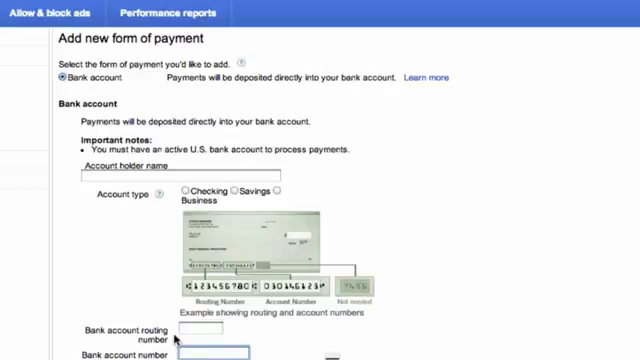
Step: Scroll the Add new form of payment form to show routing and account number fields
scroll(down, 3)
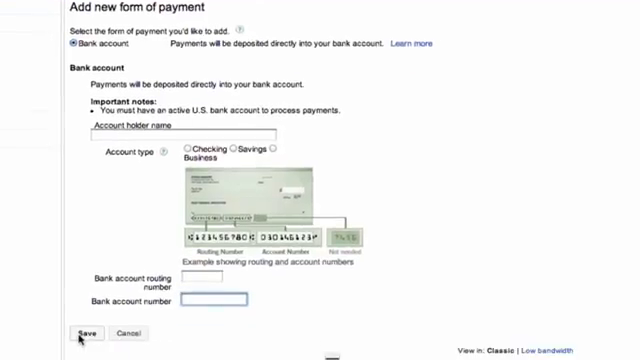